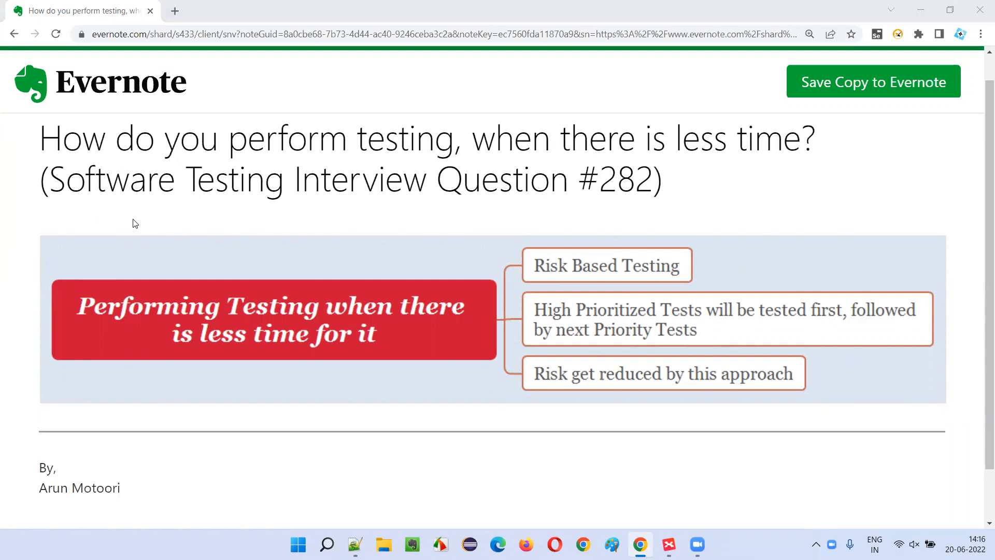
{"action": "mouse_move", "coordinate": [599, 178]}
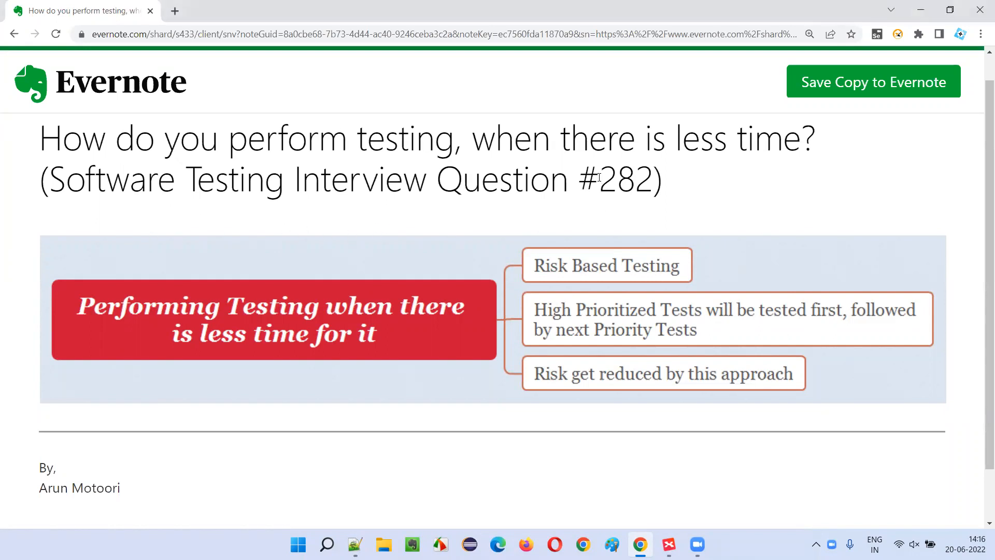
Highlight 'less time' in the question, then switch to XMind's 'Performing Testing when there is less time for it' map
{"action": "double_click", "coordinate": [626, 180]}
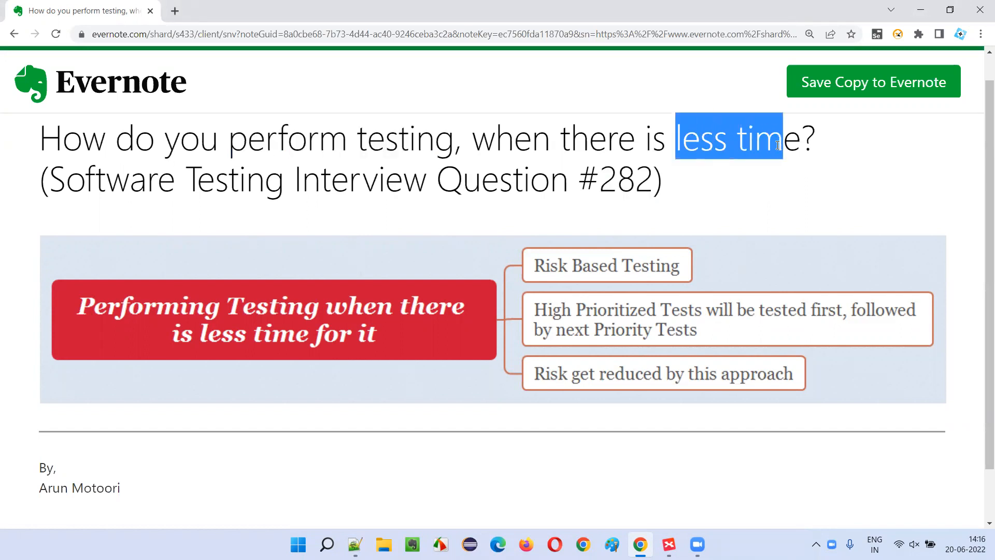
{"action": "left_click", "coordinate": [762, 196]}
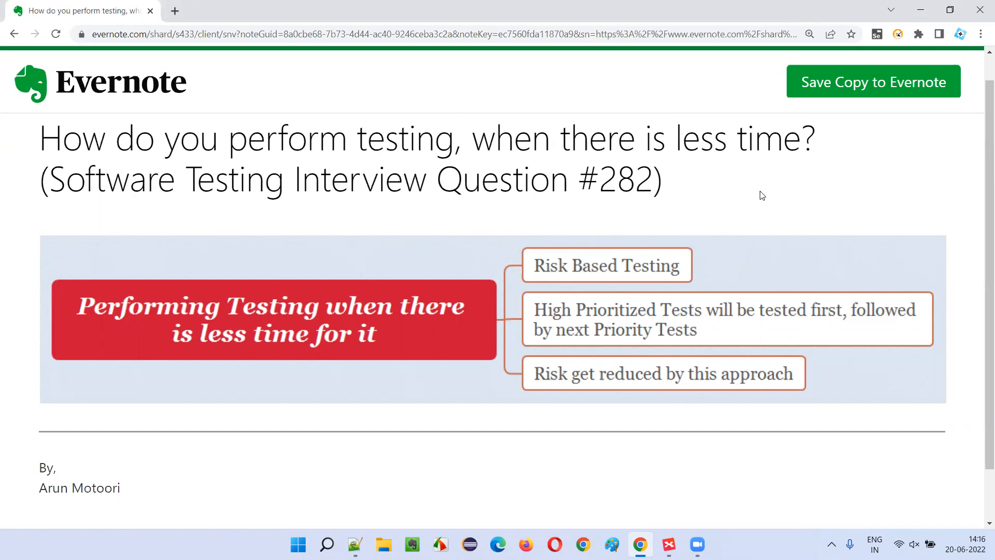
{"action": "left_click", "coordinate": [668, 545]}
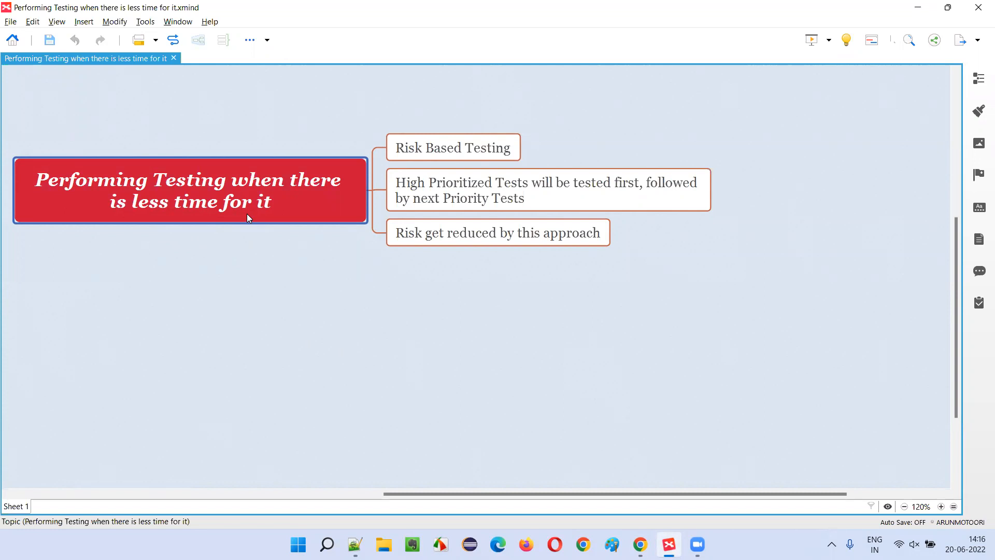
{"action": "mouse_move", "coordinate": [136, 209]}
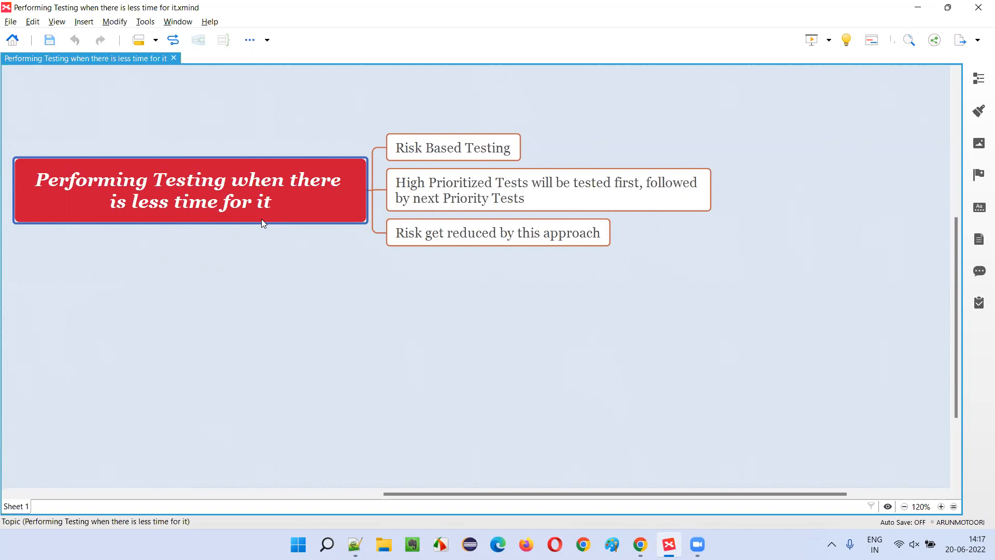
{"action": "left_click", "coordinate": [453, 147]}
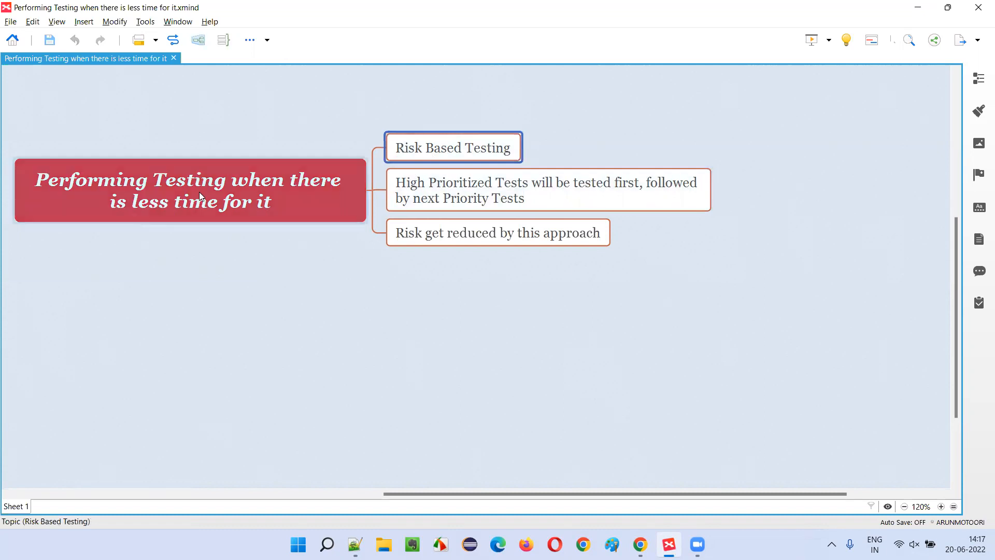
{"action": "left_click", "coordinate": [191, 190]}
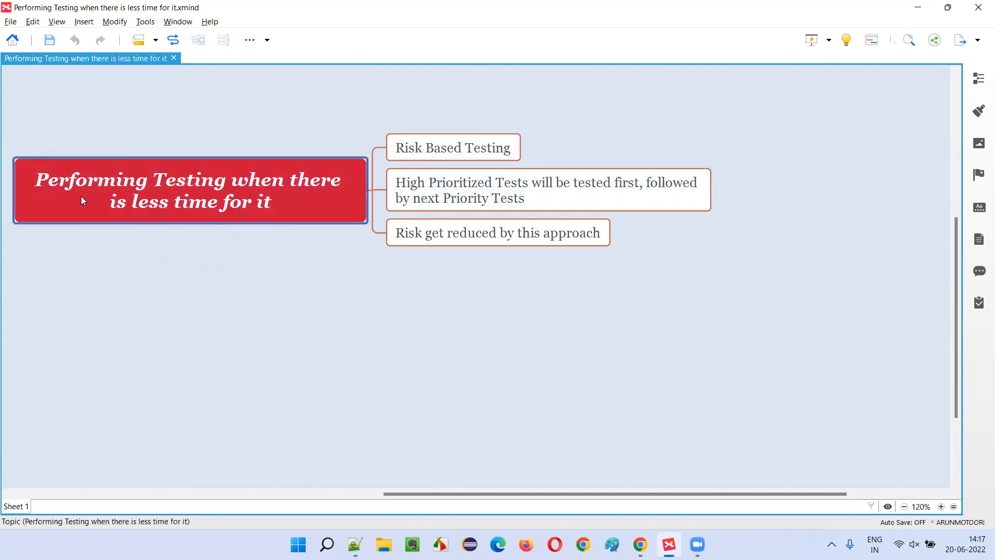
{"action": "left_click", "coordinate": [453, 147]}
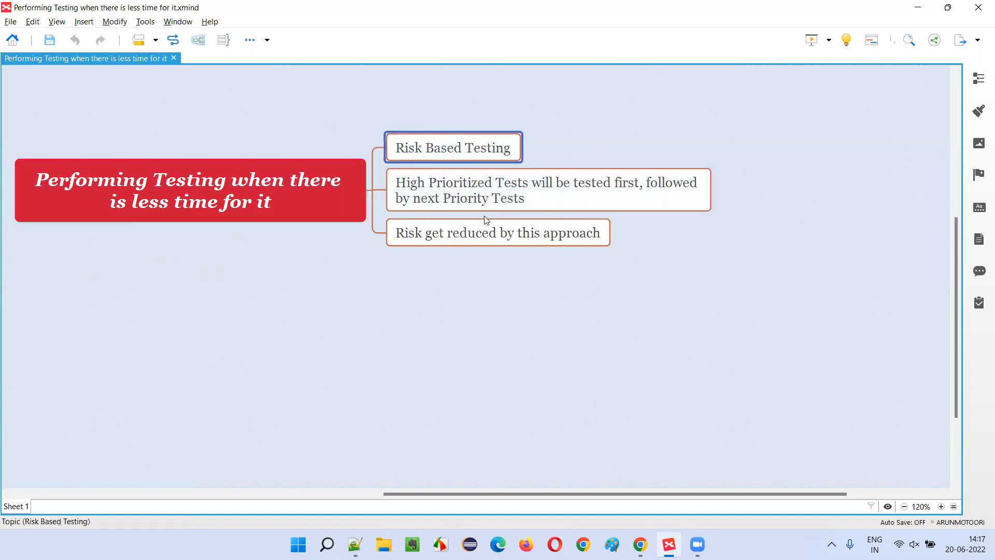
{"action": "left_click", "coordinate": [548, 189]}
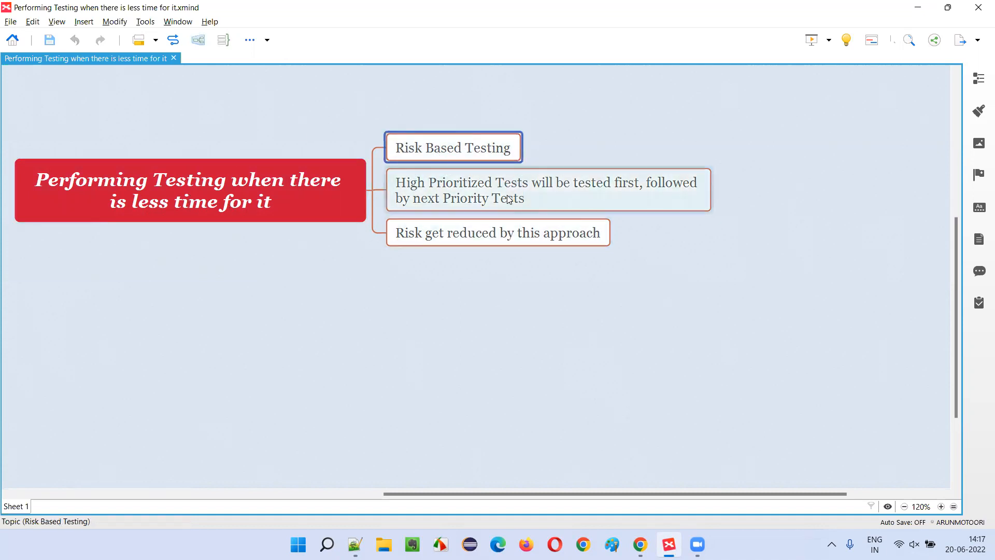
{"action": "left_click", "coordinate": [546, 189]}
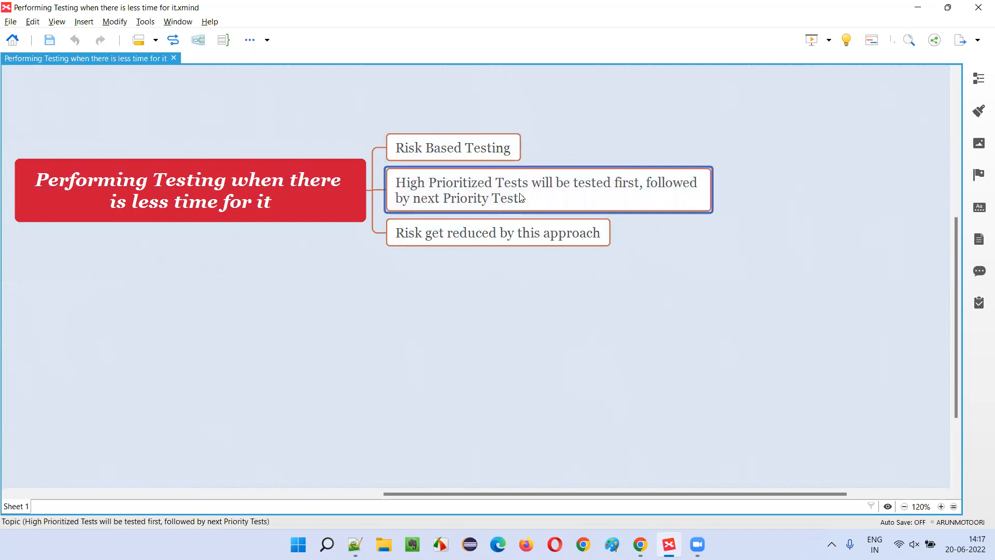
{"action": "mouse_move", "coordinate": [522, 198]}
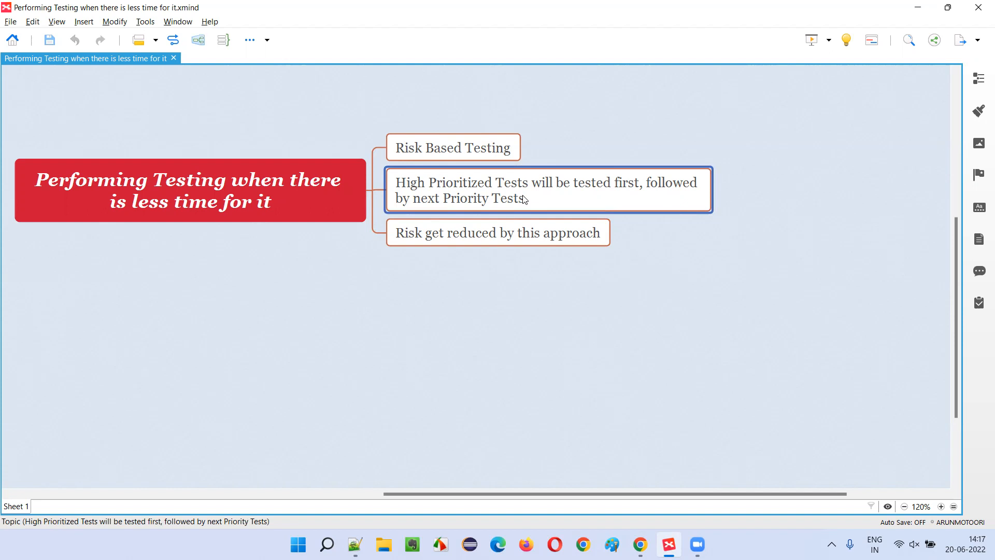
{"action": "left_click", "coordinate": [497, 232]}
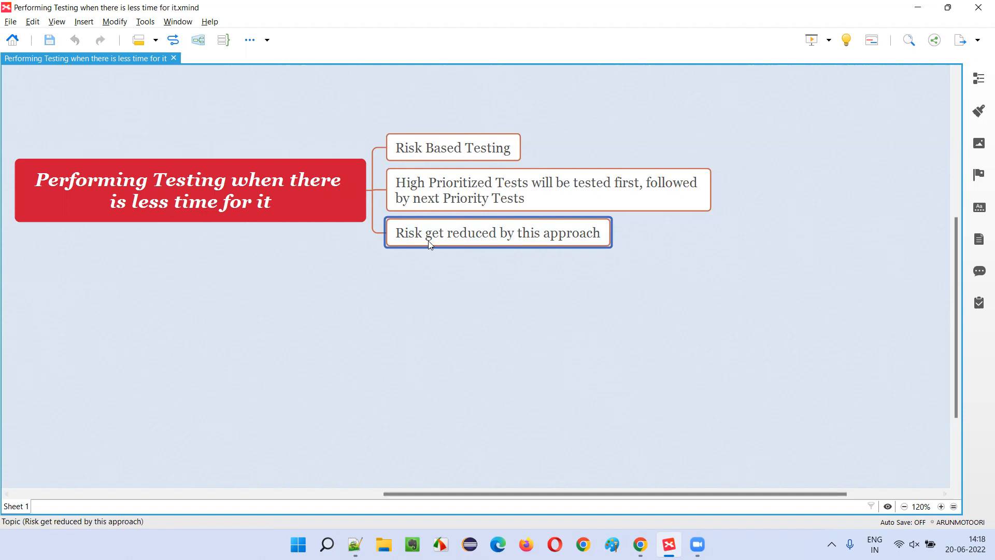
{"action": "mouse_move", "coordinate": [546, 246]}
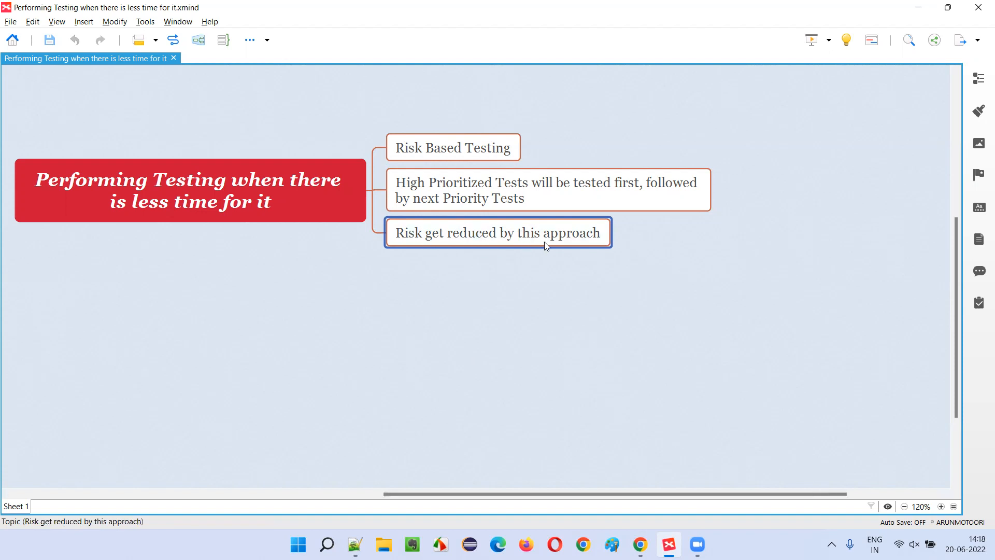
{"action": "left_click", "coordinate": [190, 191]}
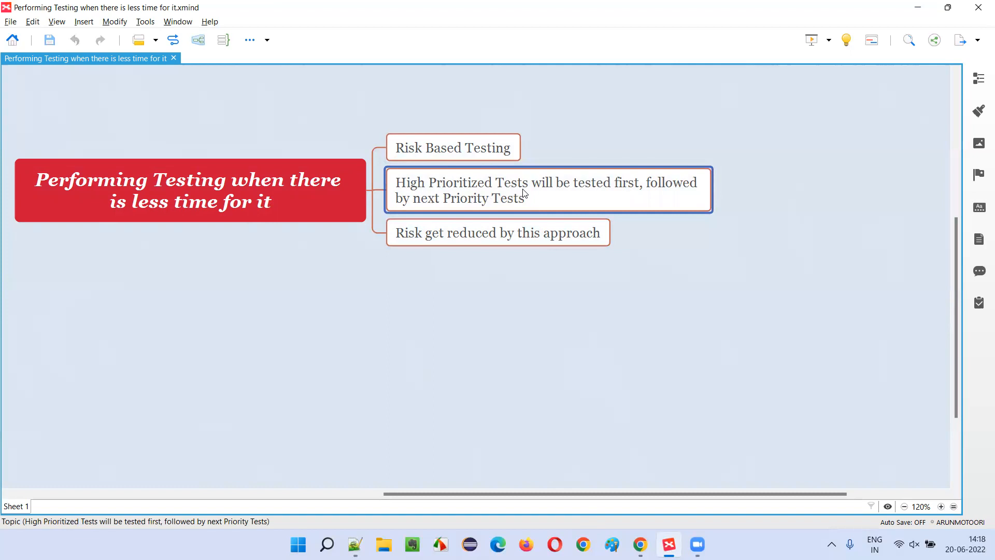
{"action": "mouse_move", "coordinate": [681, 218]}
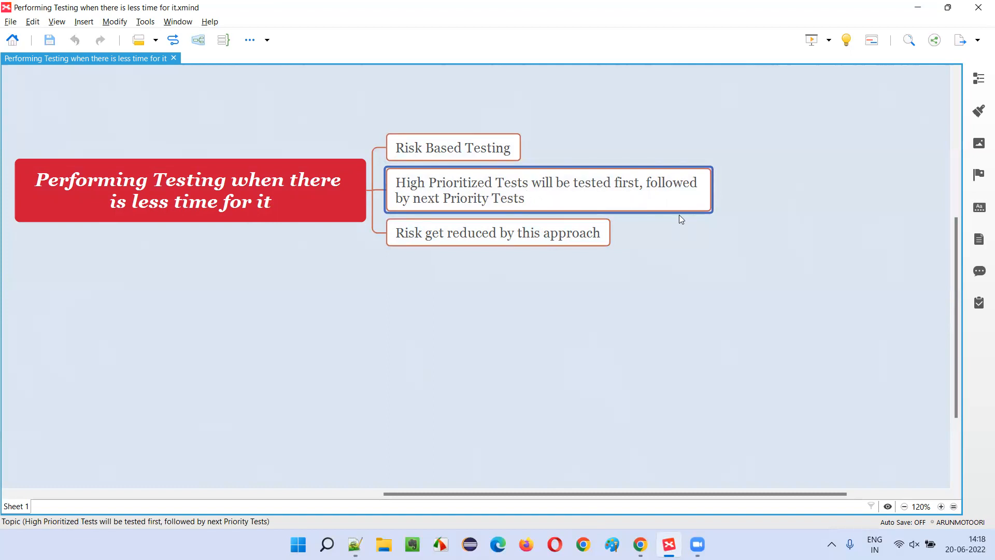
{"action": "left_click", "coordinate": [498, 232]}
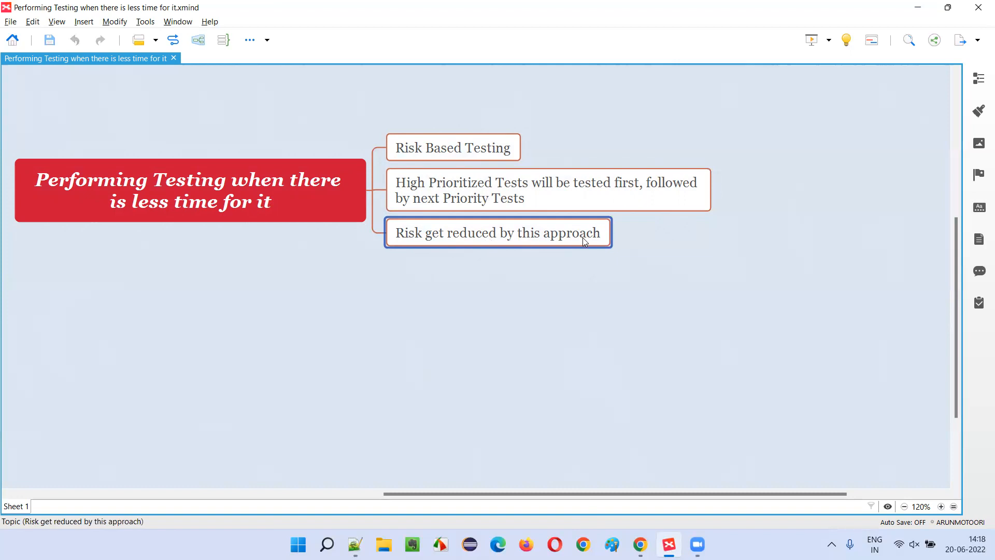
{"action": "mouse_move", "coordinate": [586, 240]}
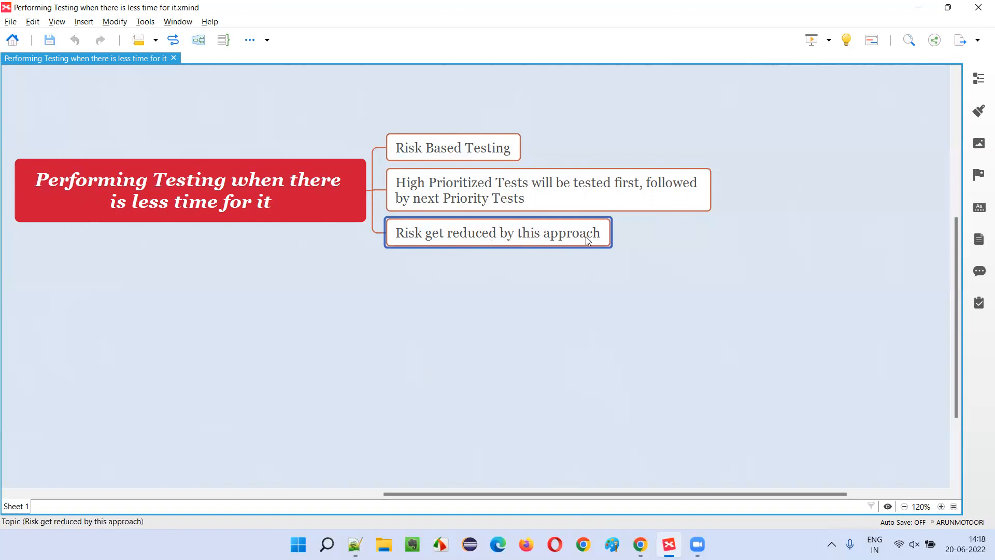